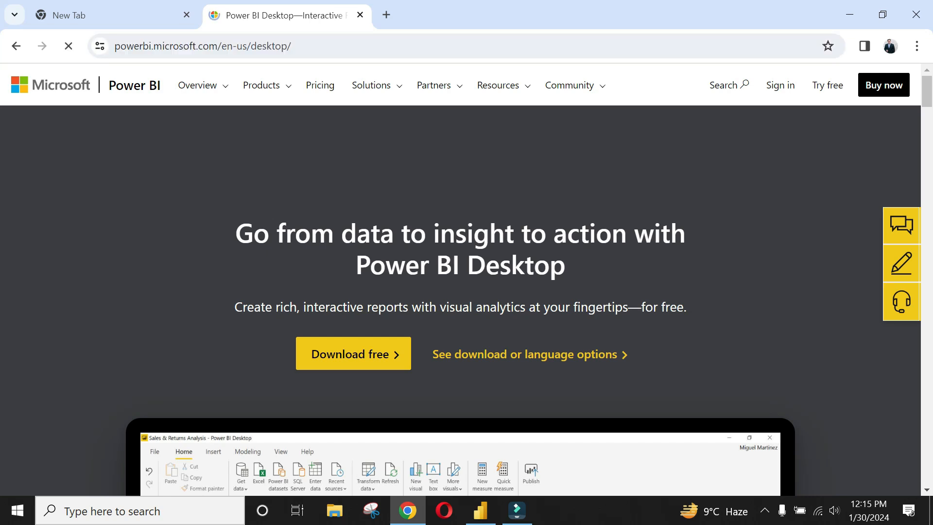
Step: Switch to Data view and browse the rows of the location, employee and products tables
left_click(262, 86)
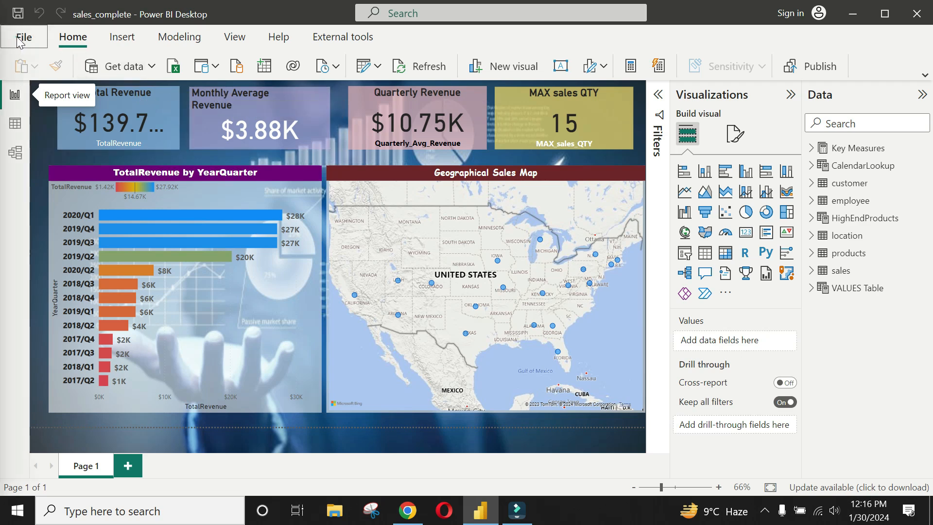
left_click(23, 36)
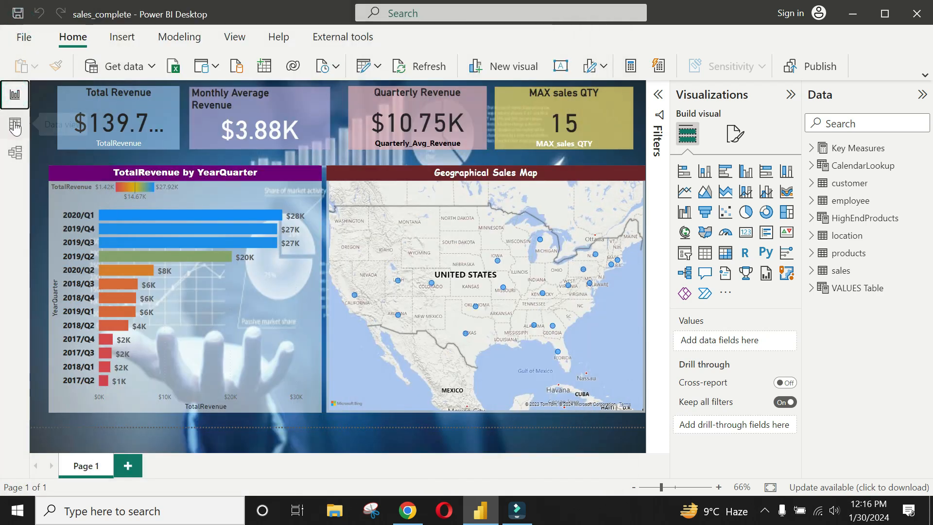
left_click(15, 124)
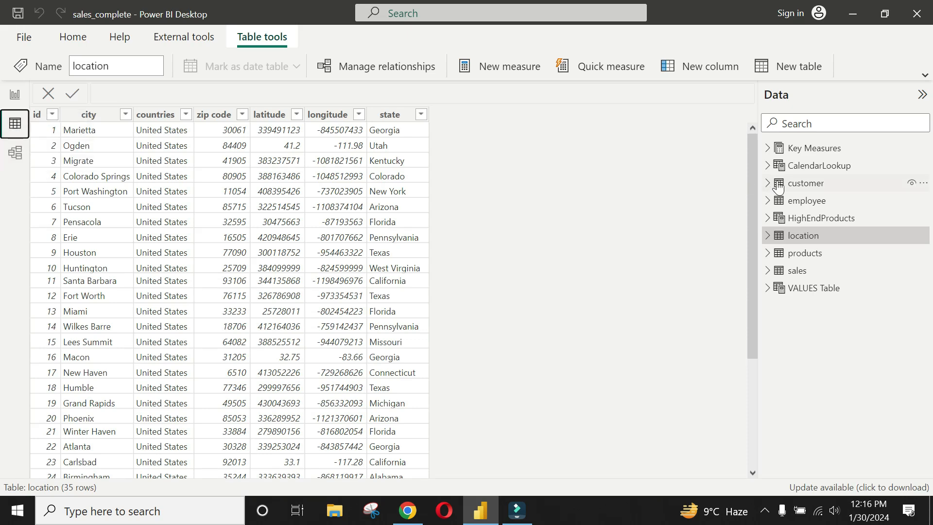
left_click(807, 201)
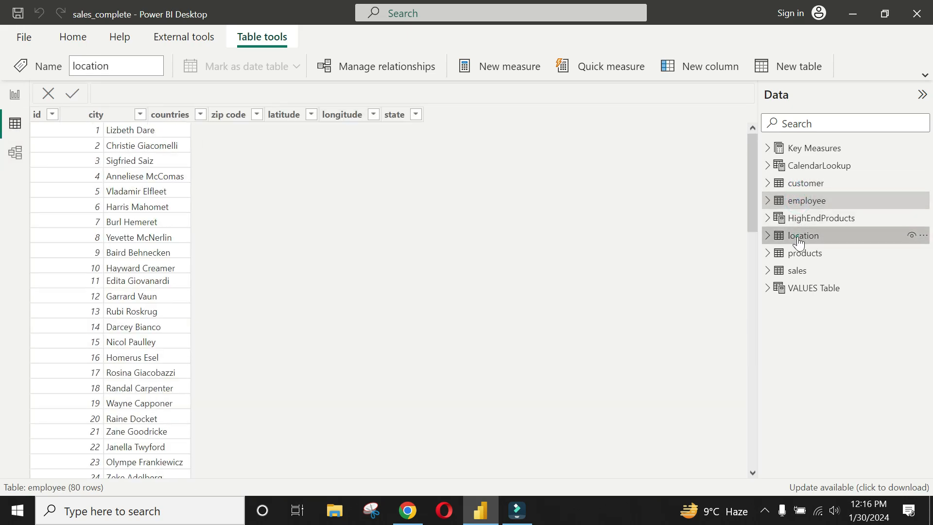
left_click(806, 253)
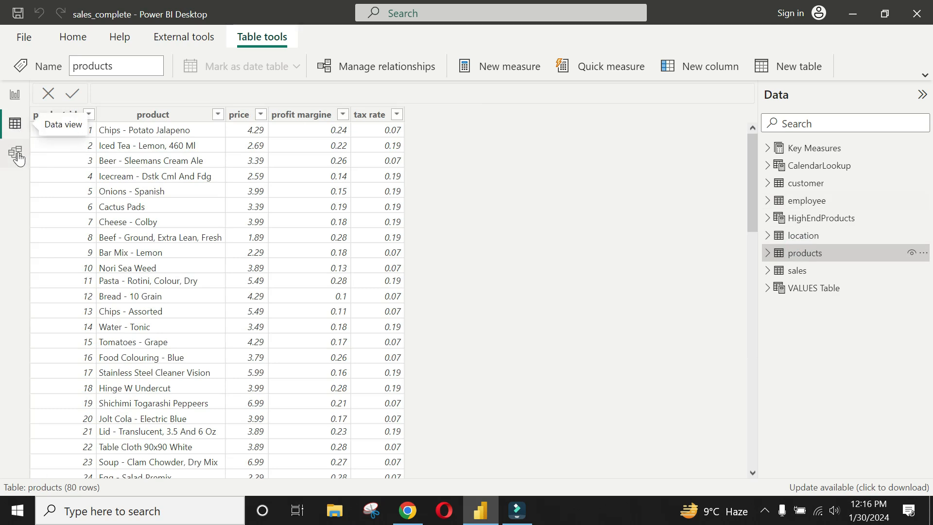
Step: View the model diagram linking sales to its lookup tables, then return to the report
left_click(16, 154)
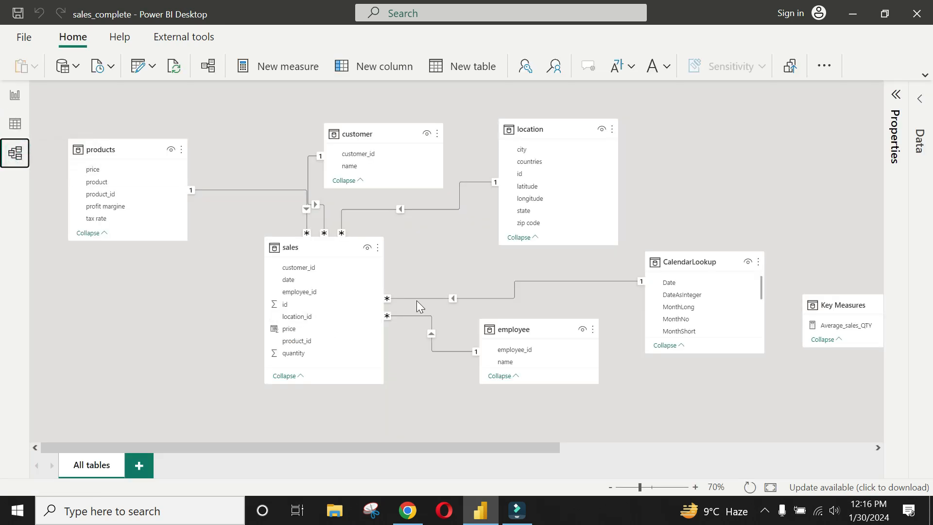
left_click(14, 95)
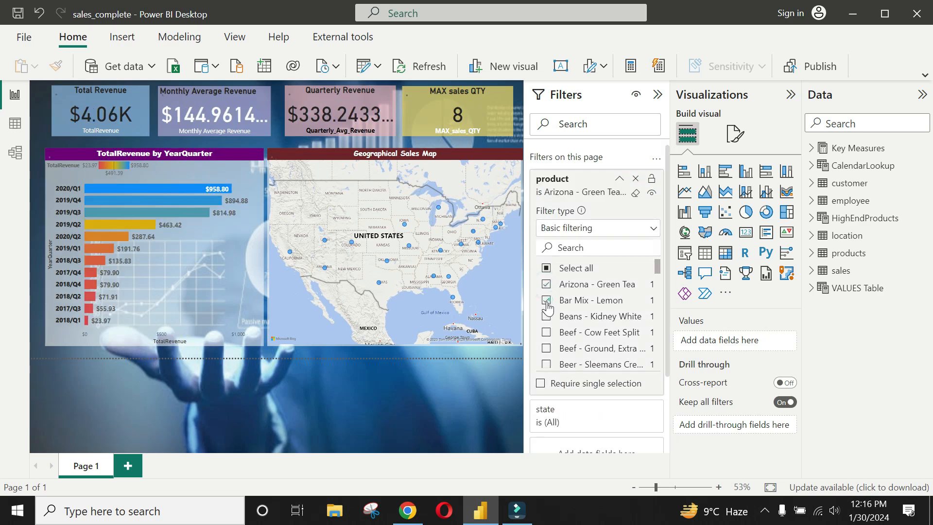
Step: Adjust the product filter (Bar Mix - Lemon) and collapse the Filters pane
left_click(547, 316)
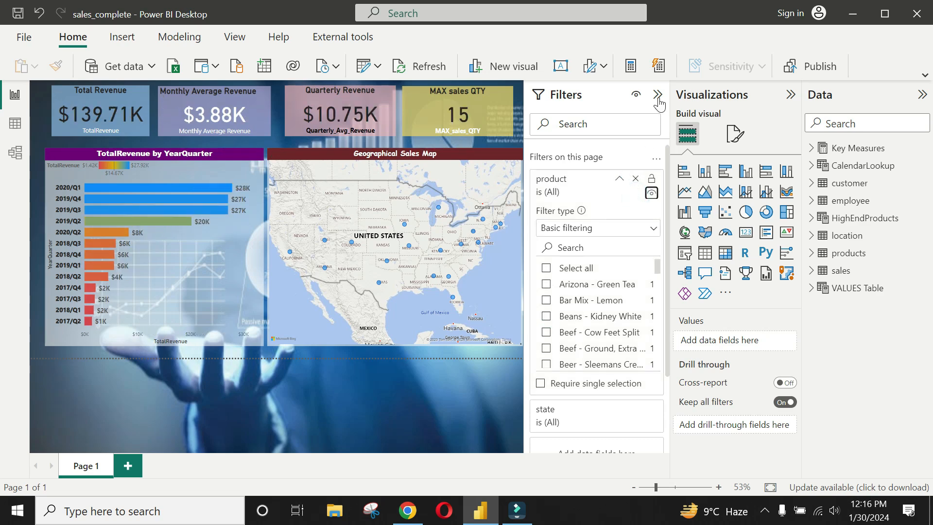
left_click(658, 96)
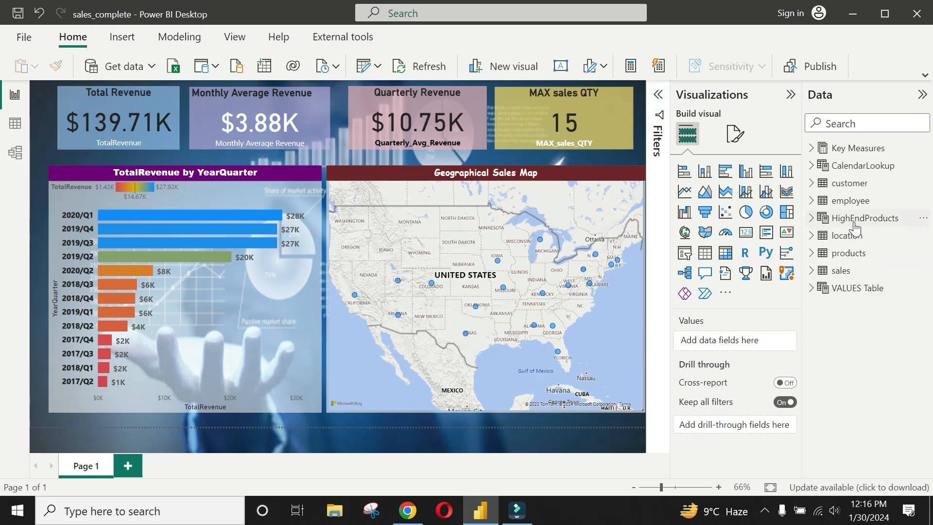
Step: Expand Key Measures and show the Monthly Average Revenue AVERAGEX formula
left_click(811, 148)
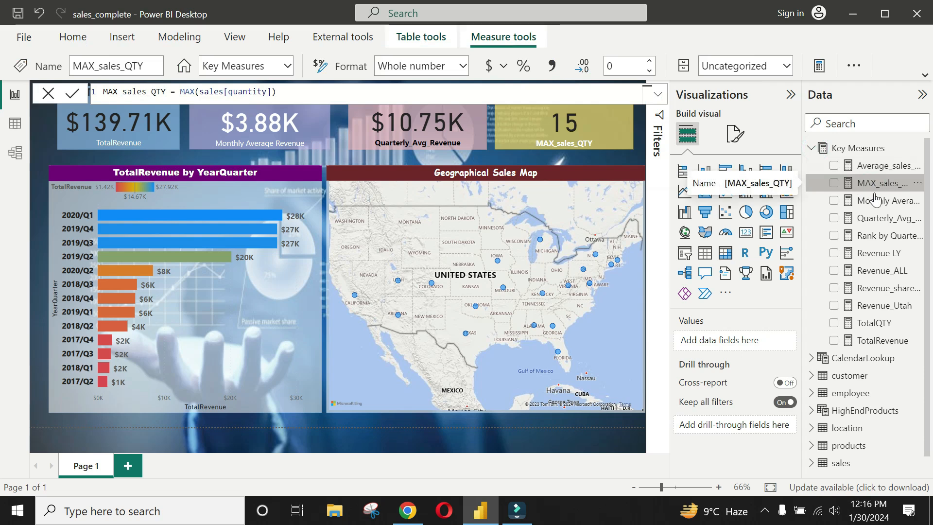
left_click(886, 201)
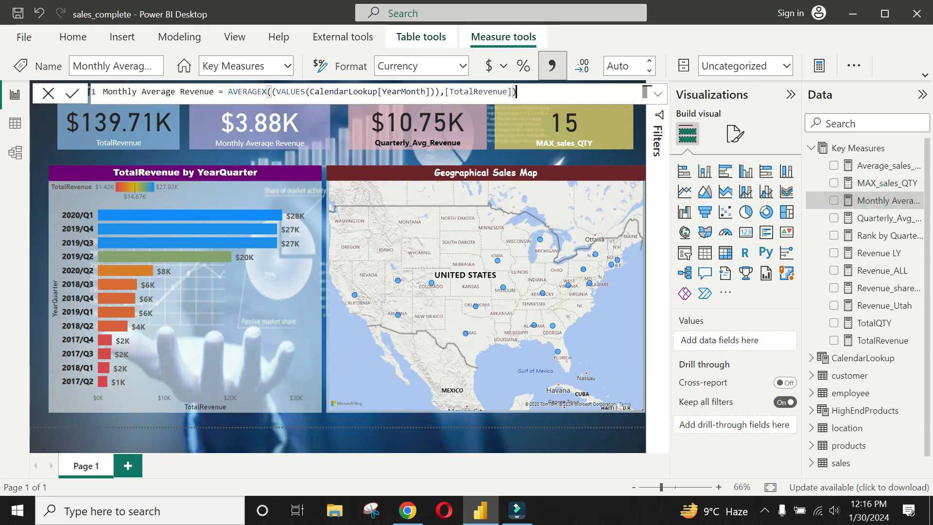